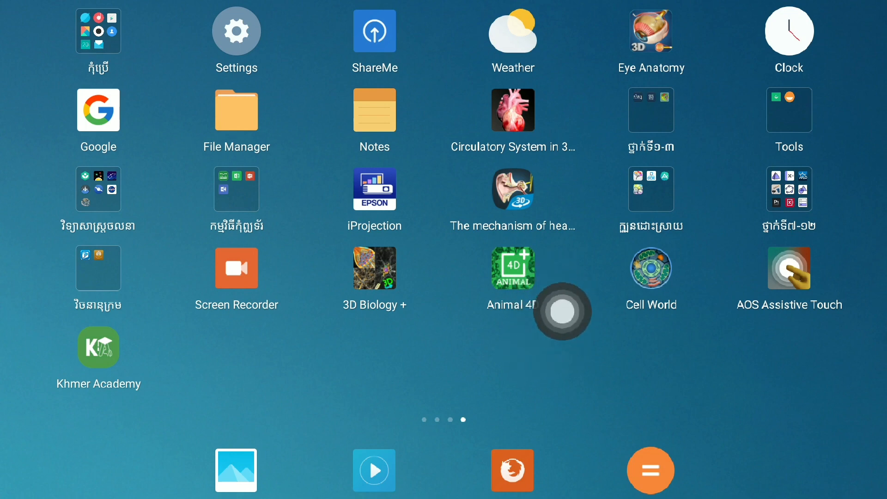
Launch Animal 4D+ from its home-screen icon to reach the live AR camera view.
drag(563, 312, 521, 341)
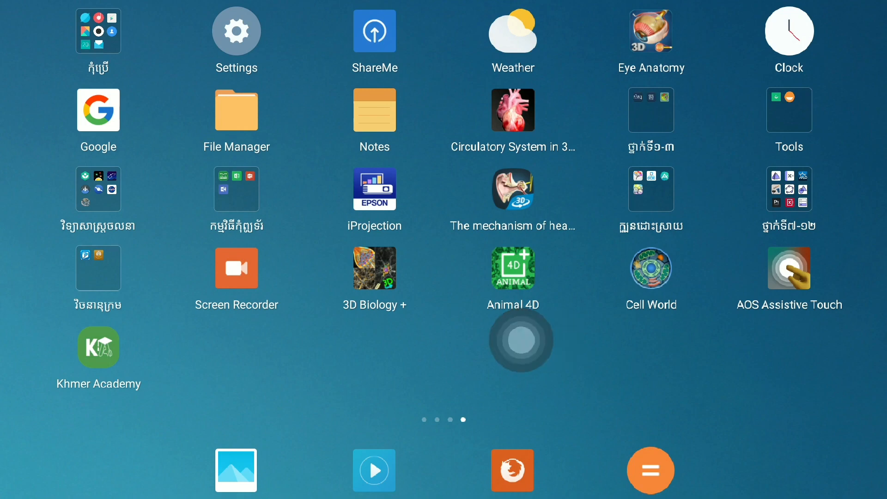
click(513, 268)
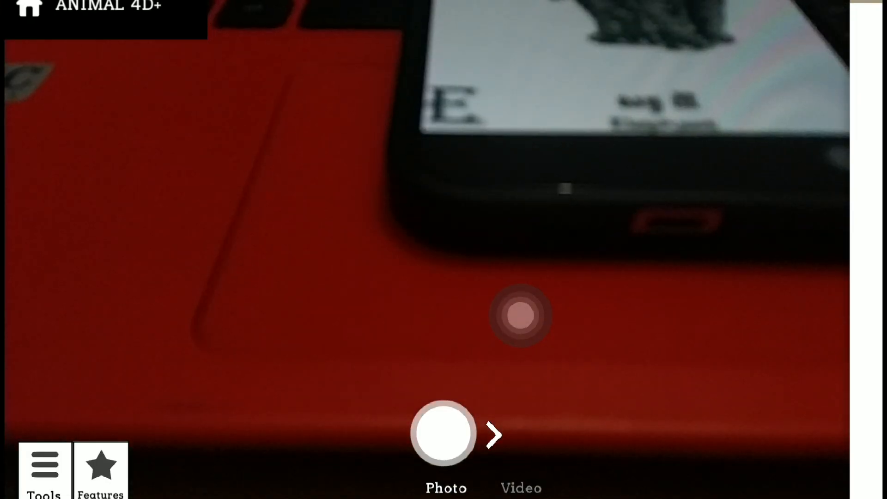